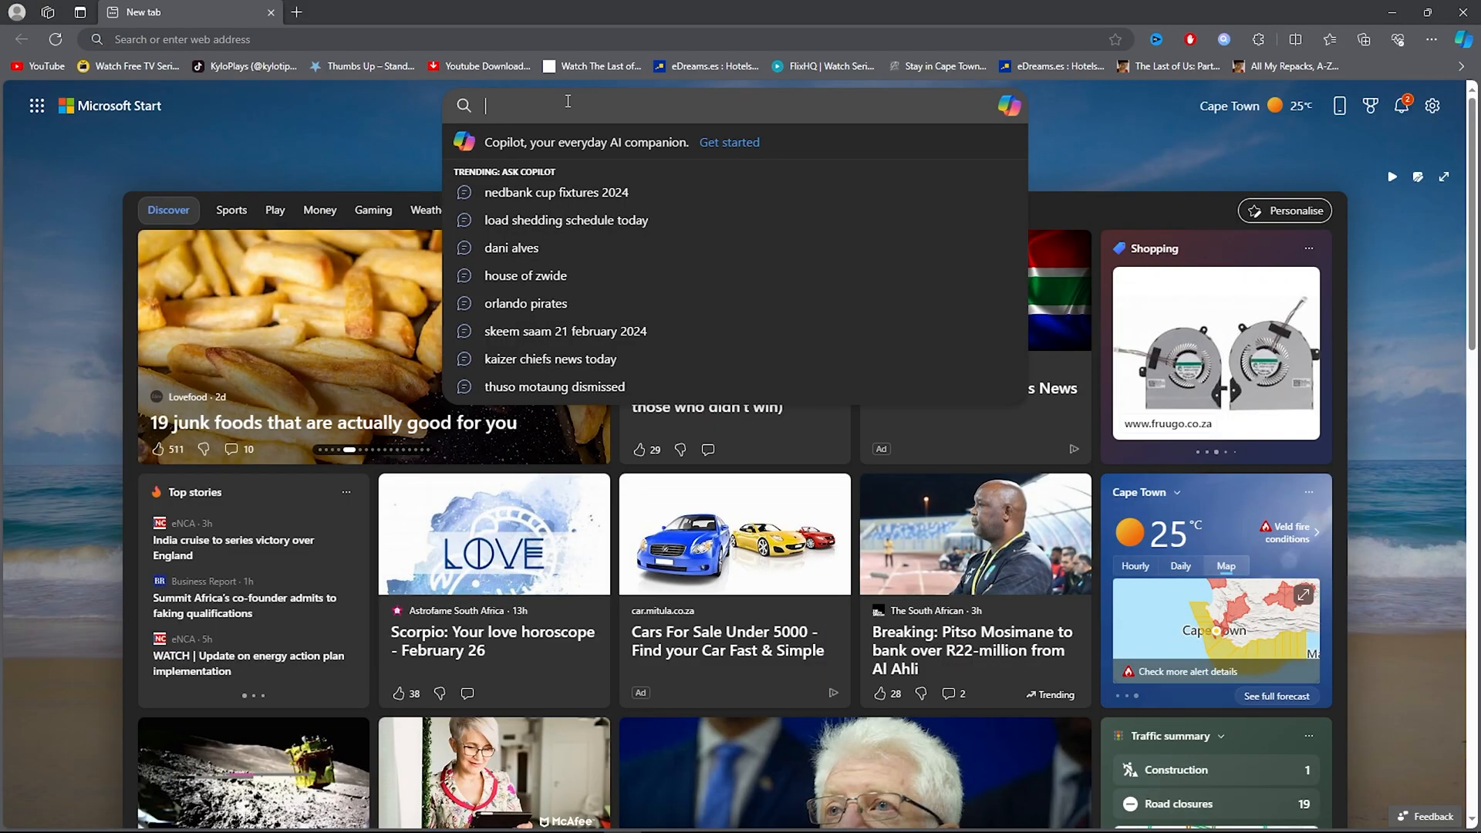
# Step: Search the web for 'meta trader 4' from the new-tab search box
pyautogui.write('meta trader 4')
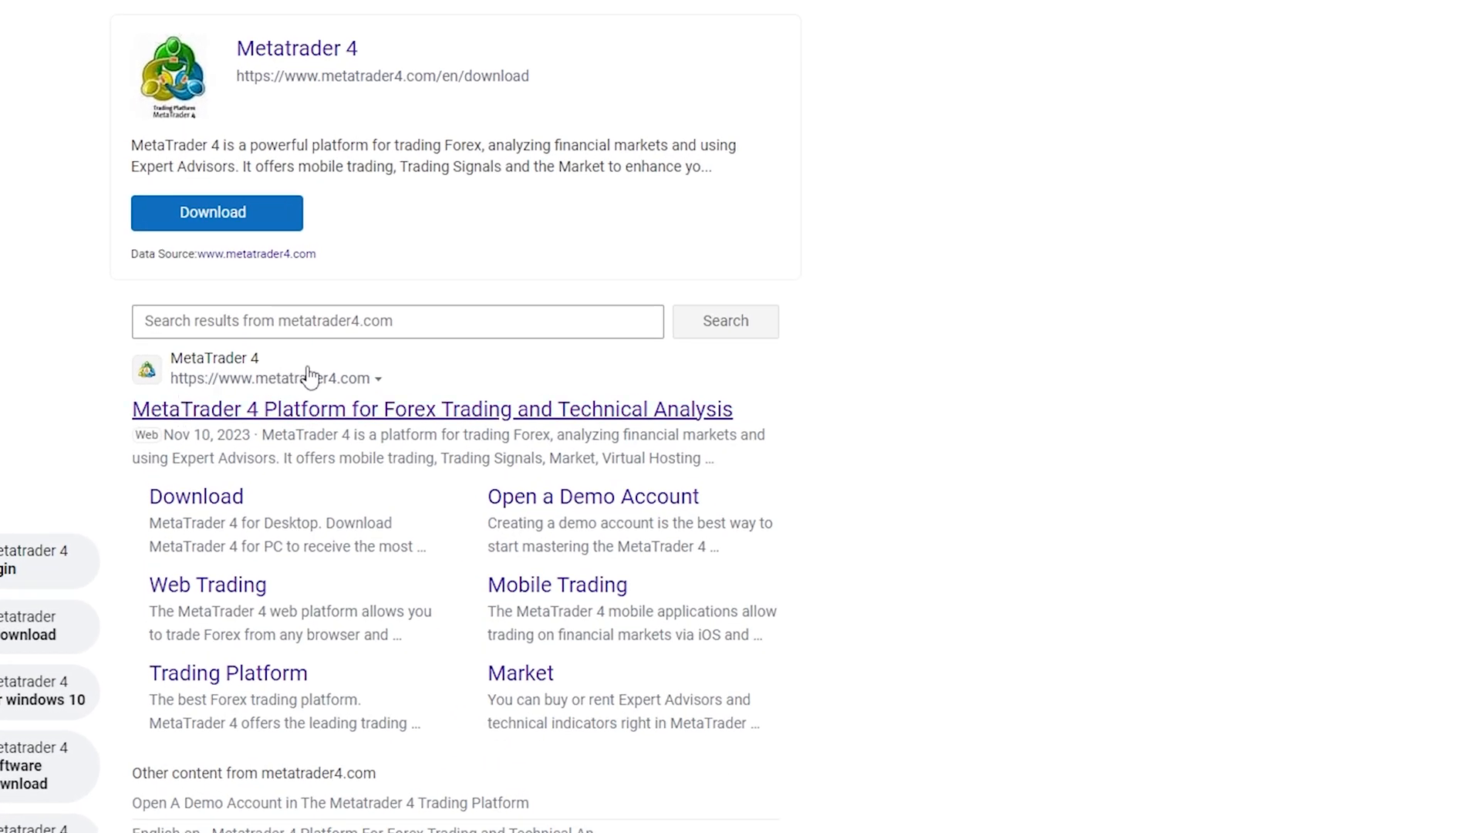
# Step: Go to metatrader4.com from the results and switch its download box to MetaTrader 4
pyautogui.click(430, 409)
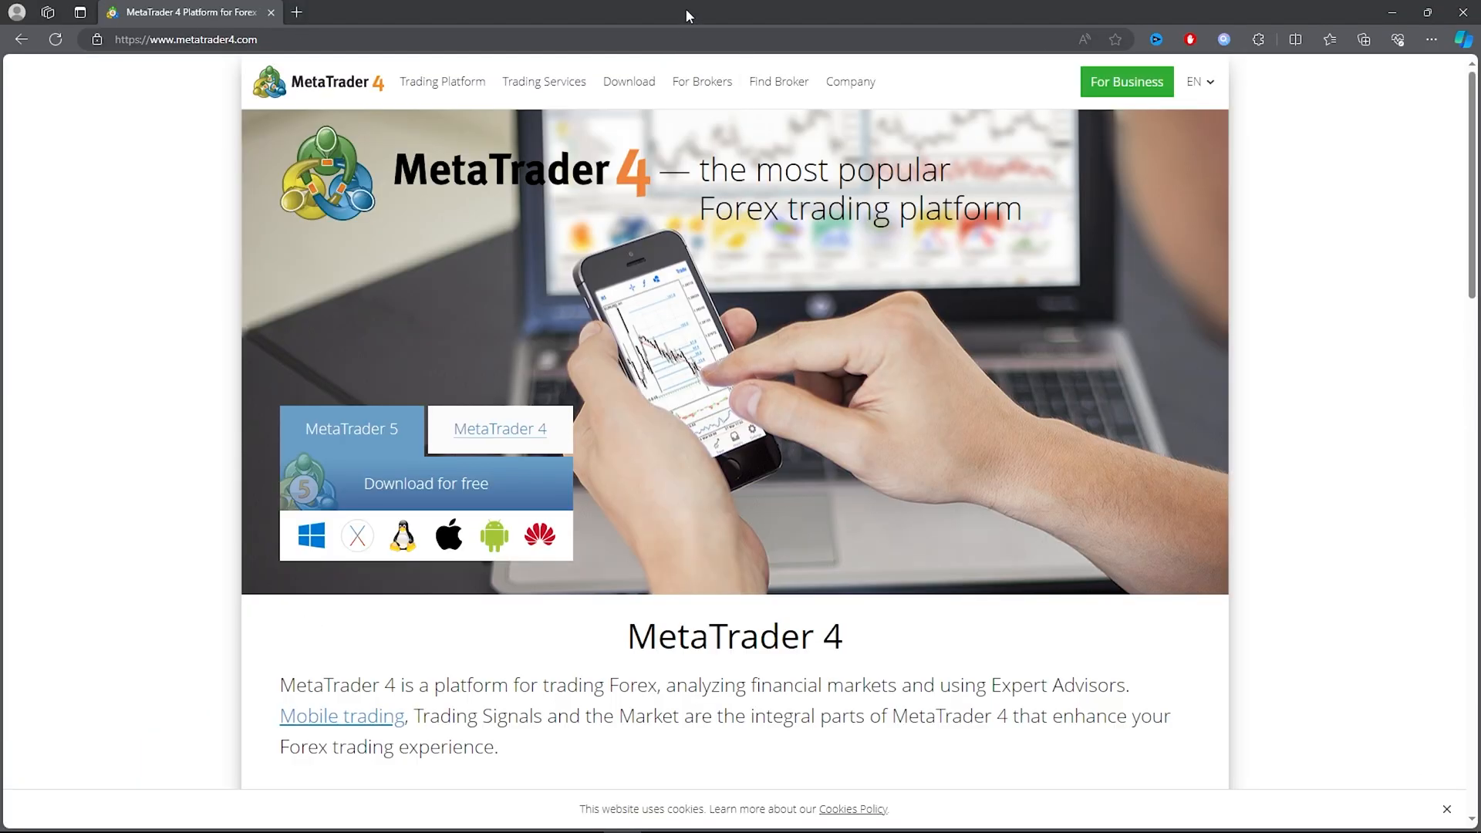
pyautogui.moveTo(685, 459)
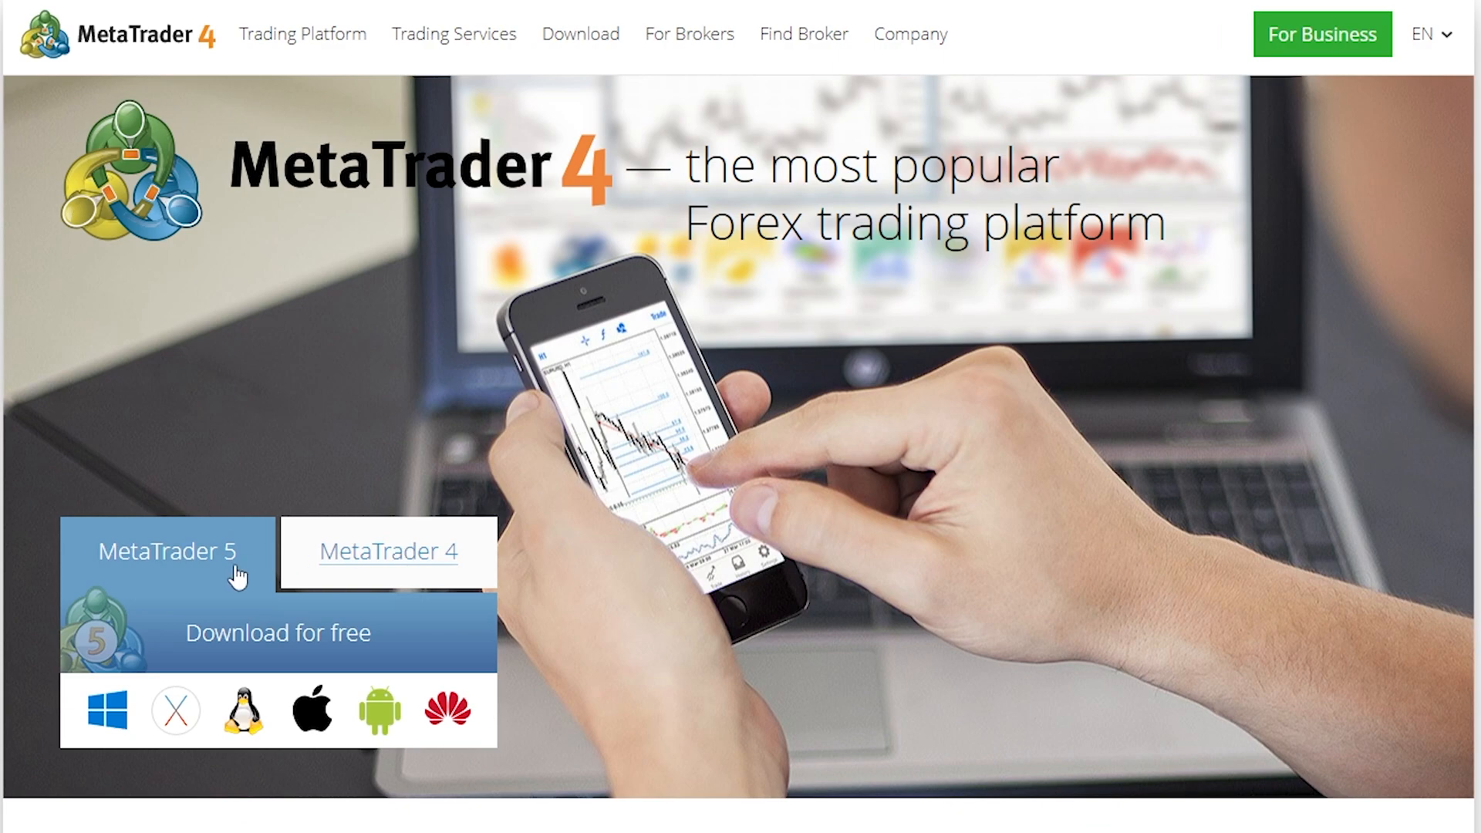
pyautogui.click(389, 552)
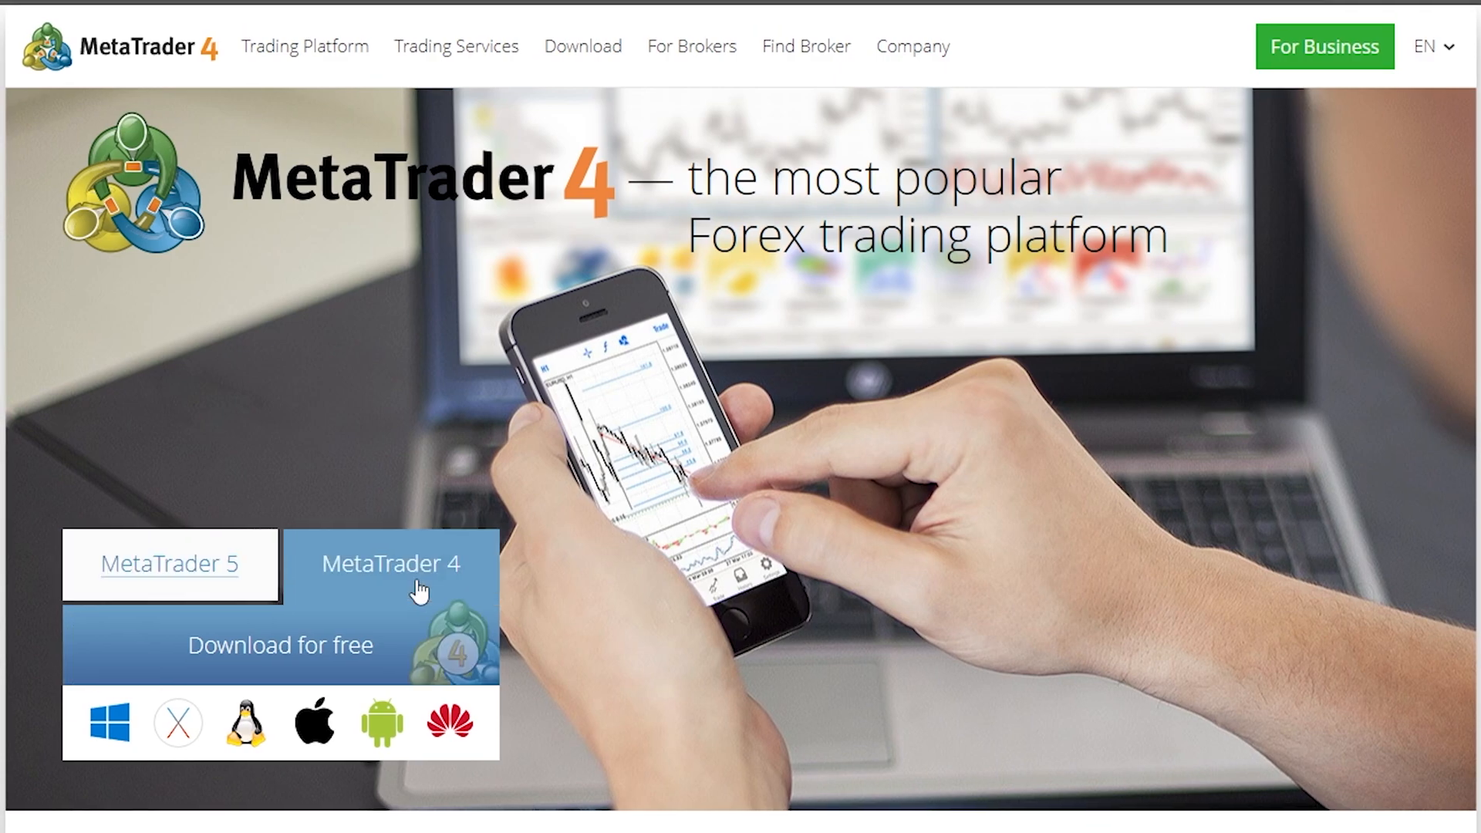
pyautogui.moveTo(296, 668)
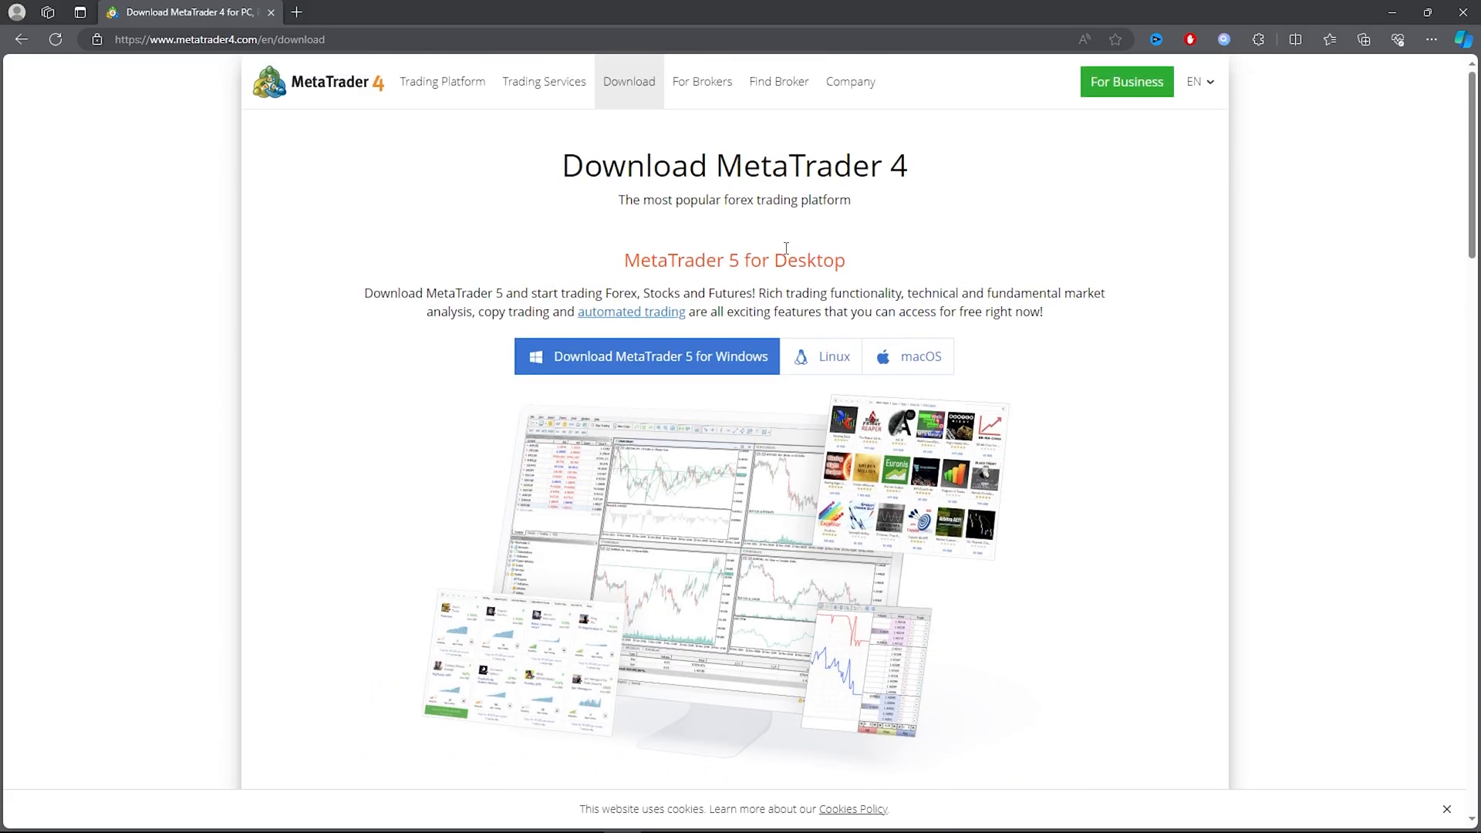
# Step: Scroll the download page to the MetaTrader 4 for Desktop section with the Windows download
pyautogui.scroll(-3)
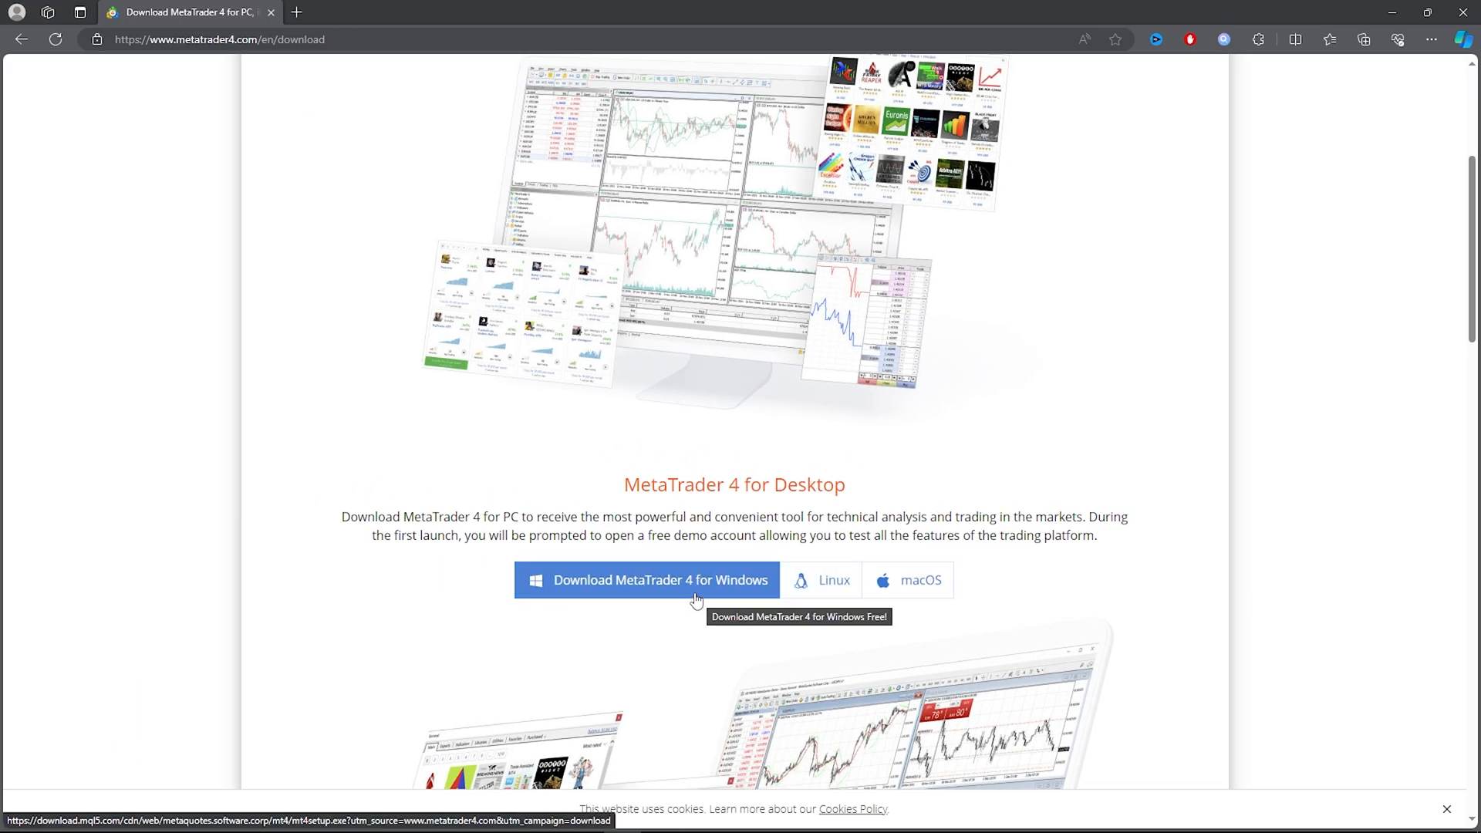
pyautogui.scroll(3)
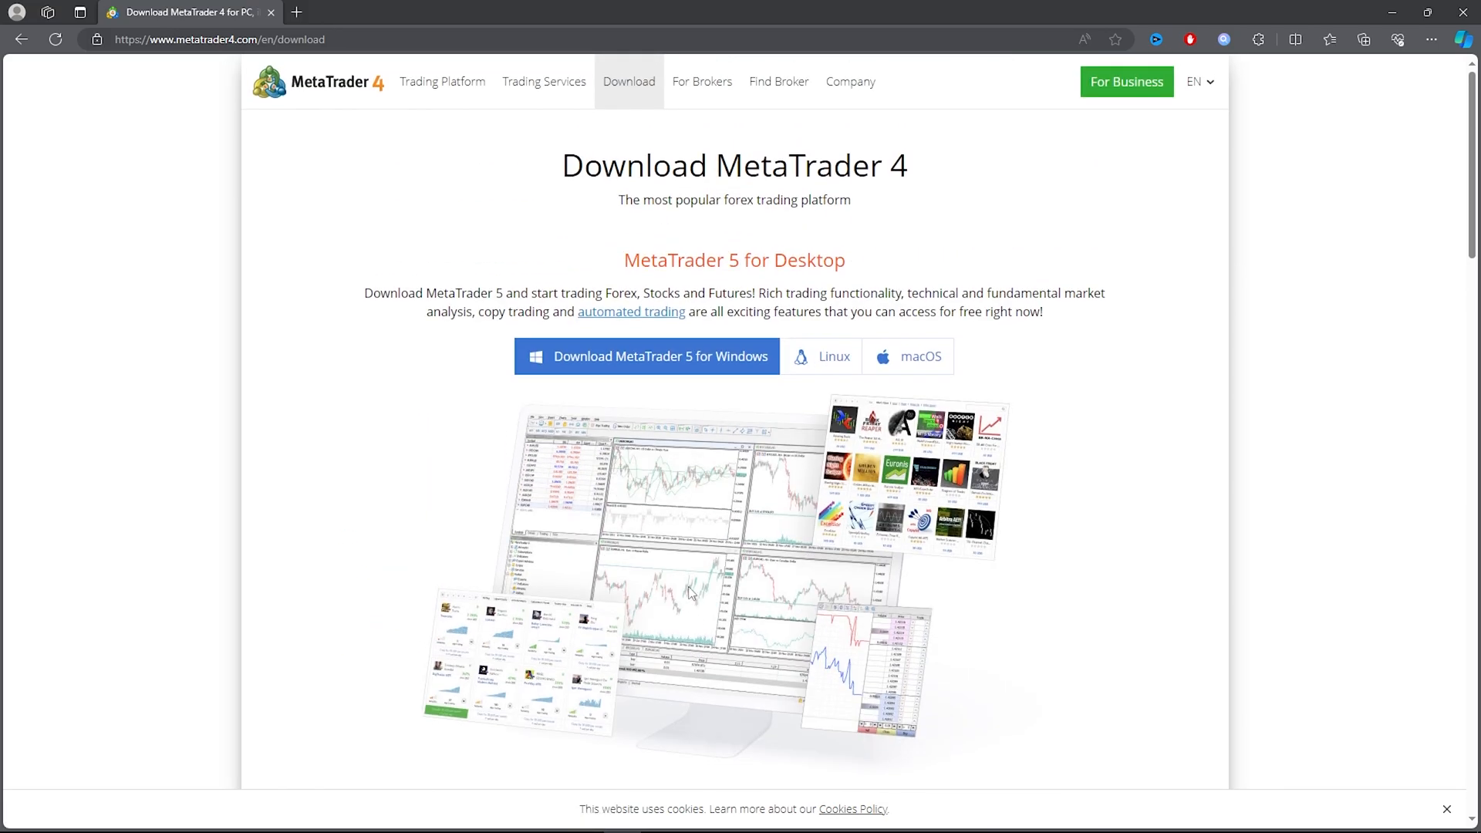
pyautogui.moveTo(586, 376)
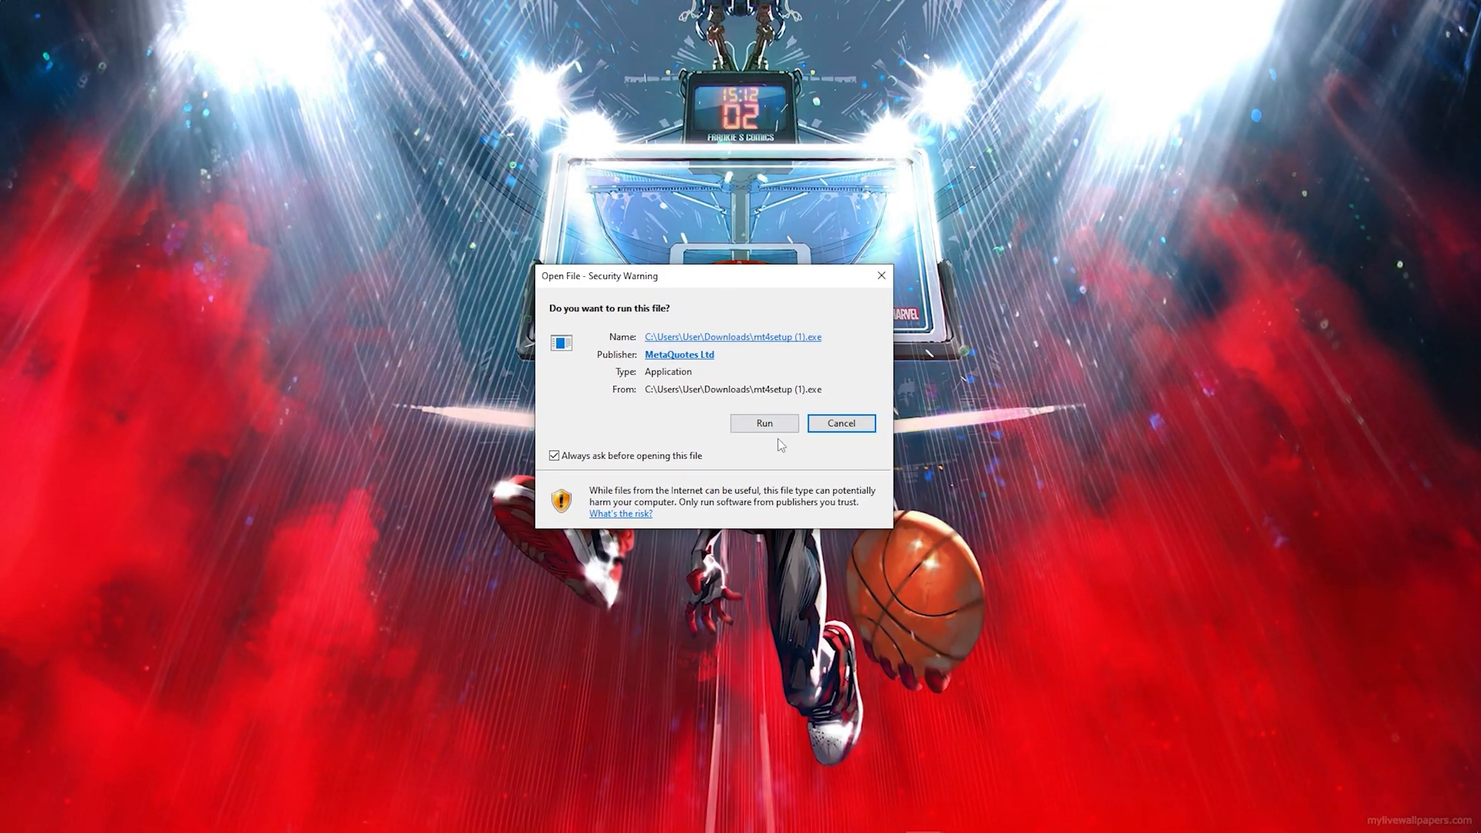
# Step: Allow mt4setup (1).exe to run past the Open File security warning, starting the setup wizard
pyautogui.click(764, 423)
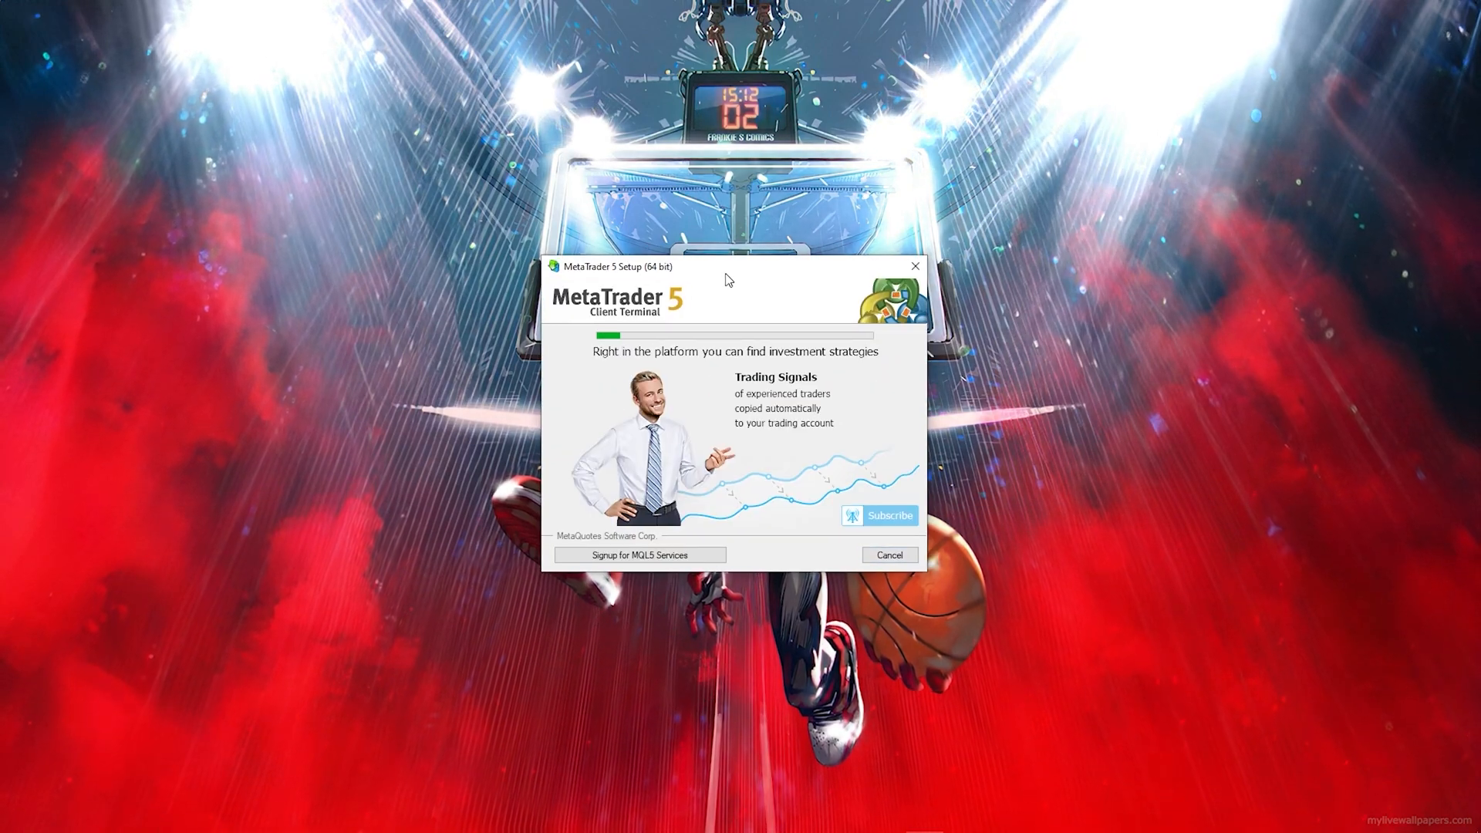